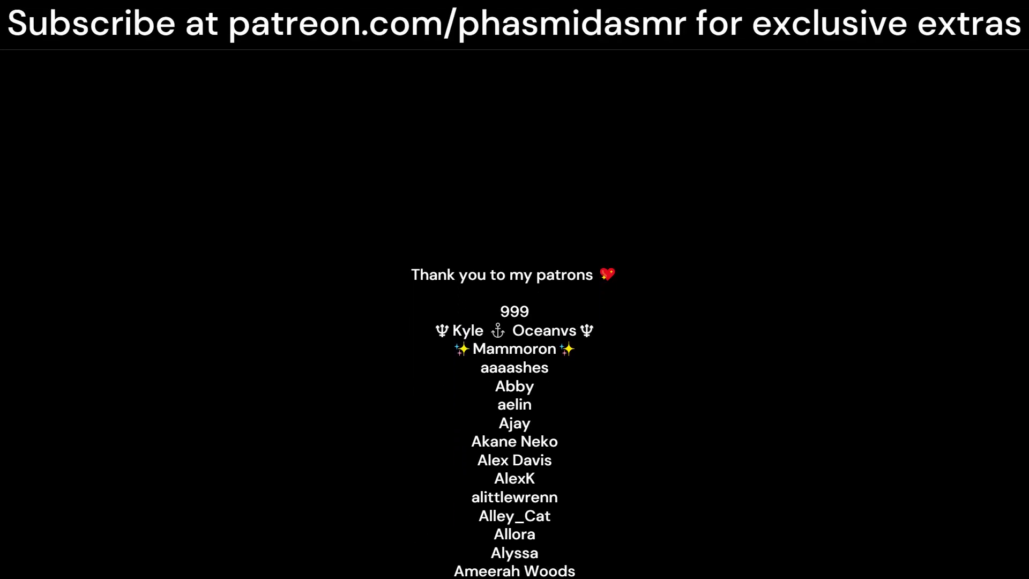
{"action": "scroll", "scroll_direction": "down", "scroll_amount": 3}
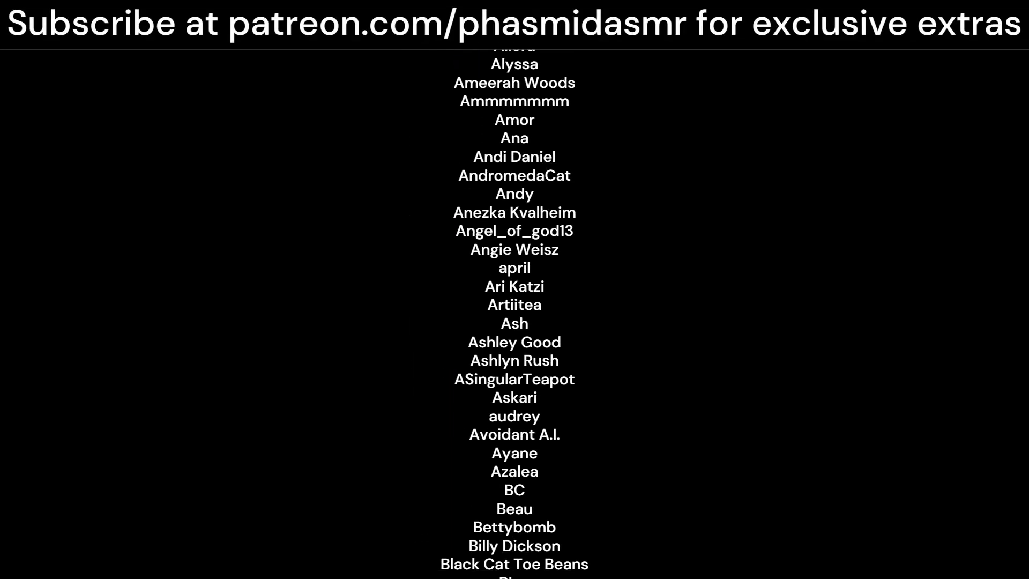
{"action": "scroll", "scroll_direction": "down", "scroll_amount": 3}
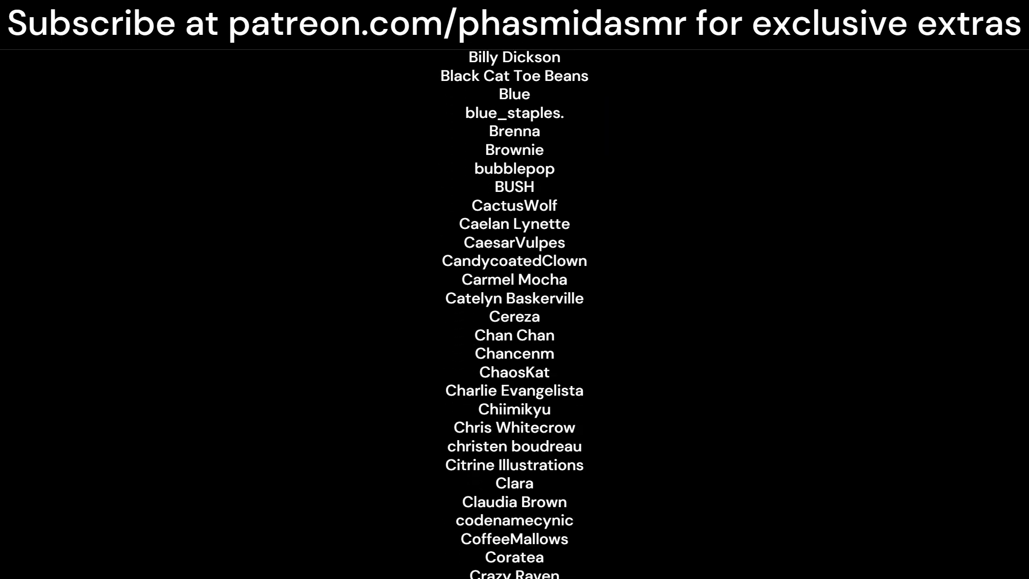
{"action": "scroll", "scroll_direction": "down", "scroll_amount": 3}
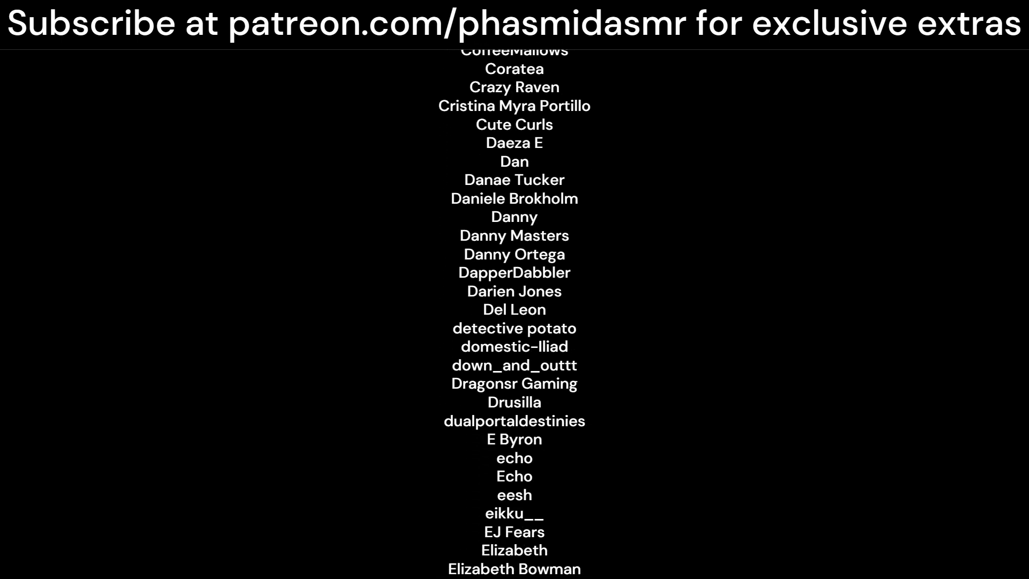
{"action": "scroll", "scroll_direction": "down", "scroll_amount": 3}
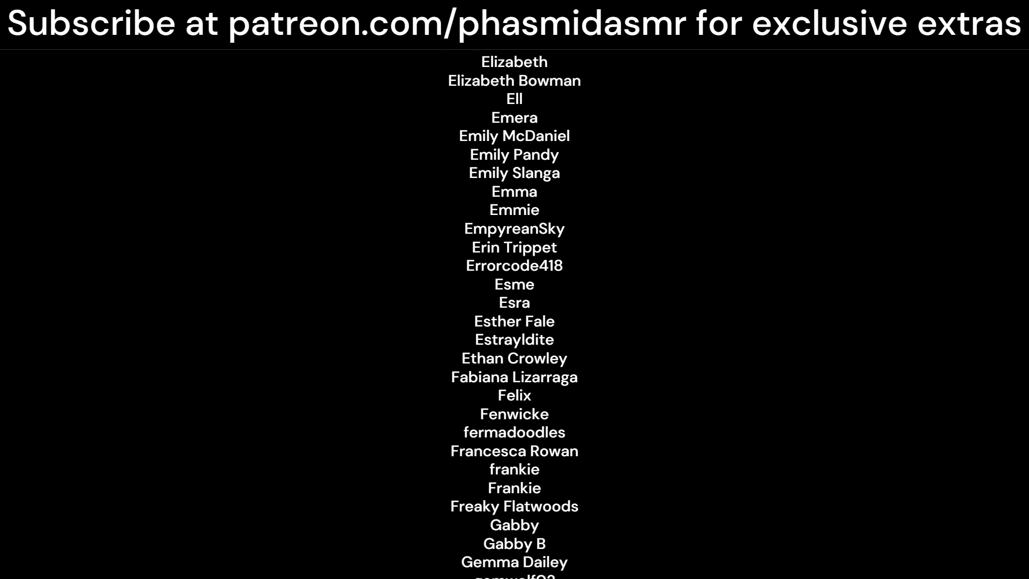
{"action": "scroll", "scroll_direction": "down", "scroll_amount": 3}
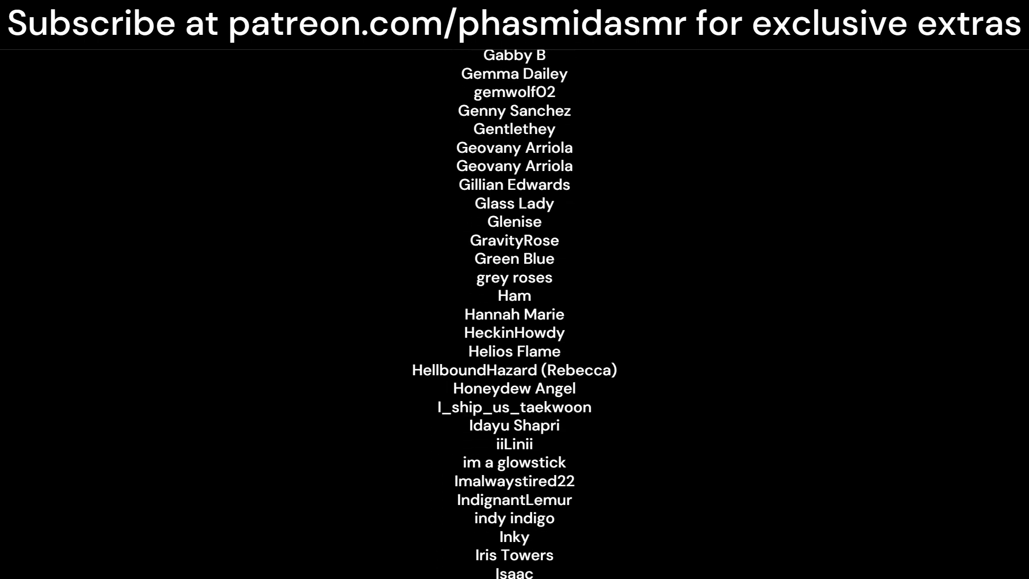
{"action": "scroll", "scroll_direction": "down", "scroll_amount": 3}
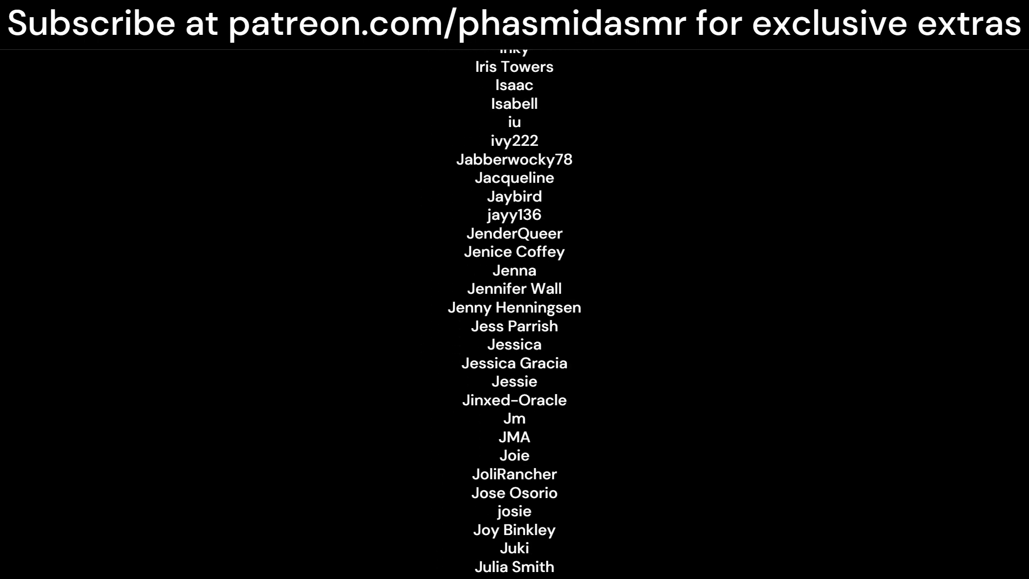
{"action": "scroll", "scroll_direction": "down", "scroll_amount": 3}
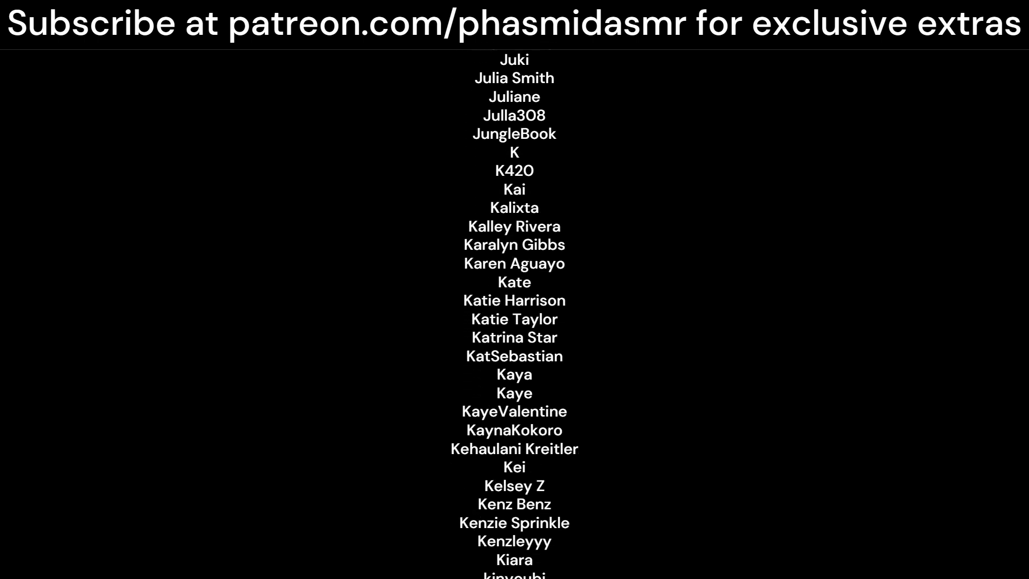
{"action": "scroll", "scroll_direction": "down", "scroll_amount": 3}
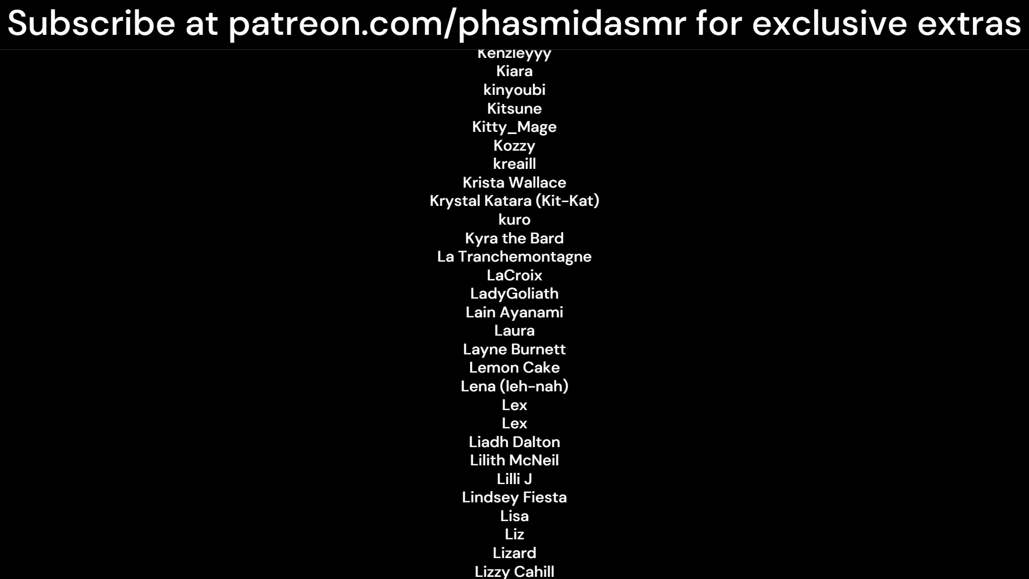
{"action": "scroll", "scroll_direction": "down", "scroll_amount": 3}
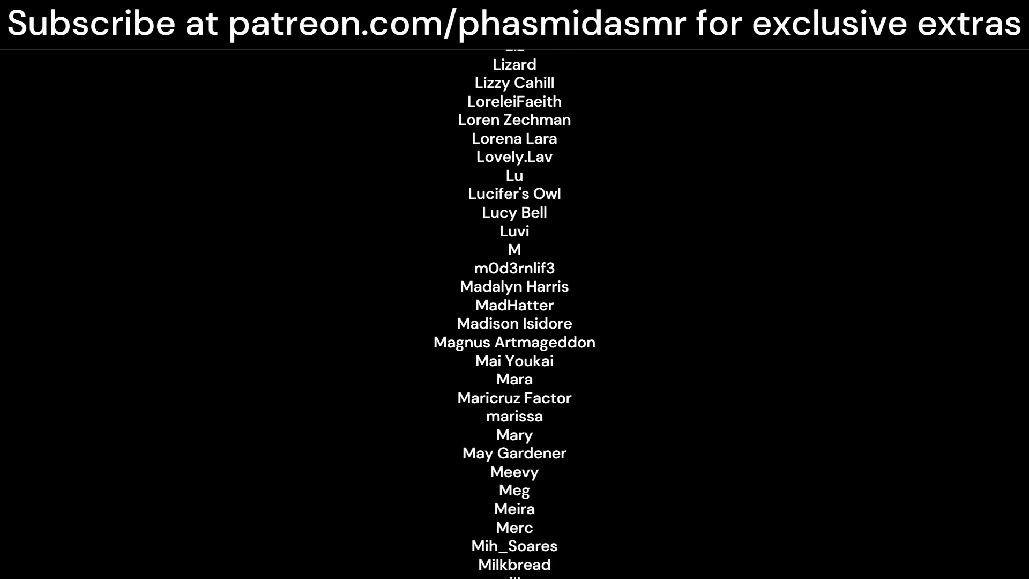
{"action": "scroll", "scroll_direction": "down", "scroll_amount": 3}
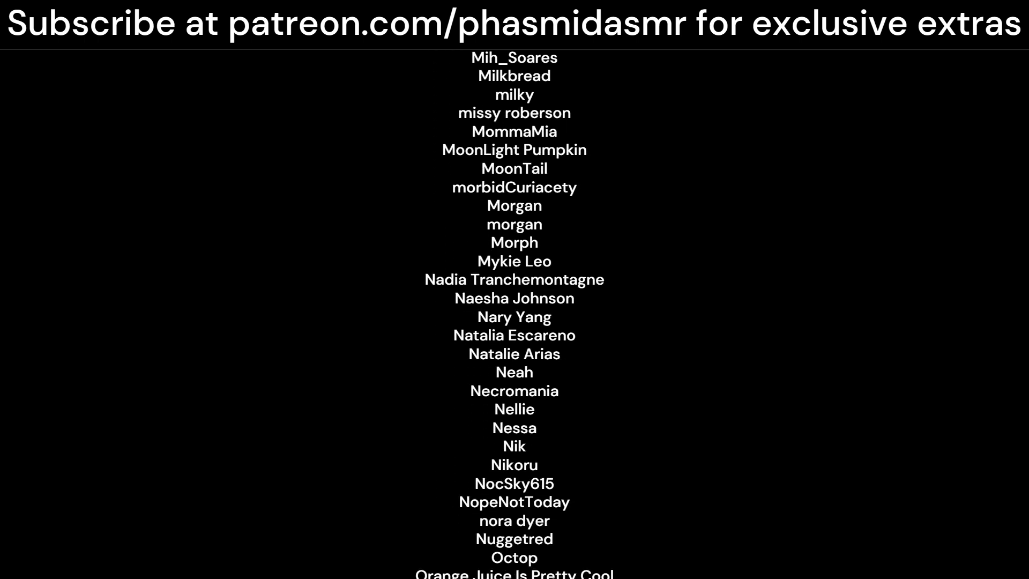
{"action": "scroll", "scroll_direction": "down", "scroll_amount": 3}
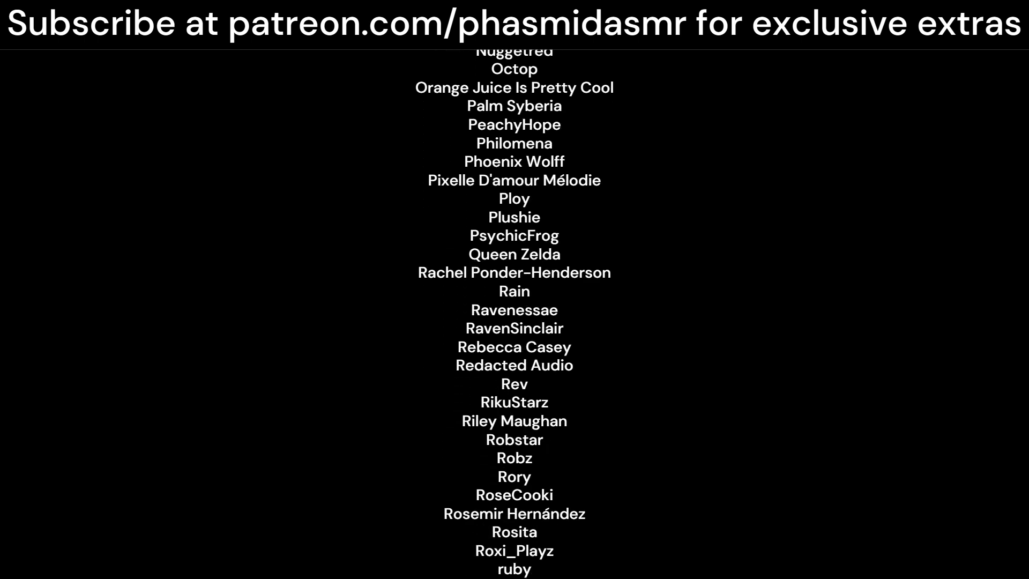
{"action": "scroll", "scroll_direction": "down", "scroll_amount": 3}
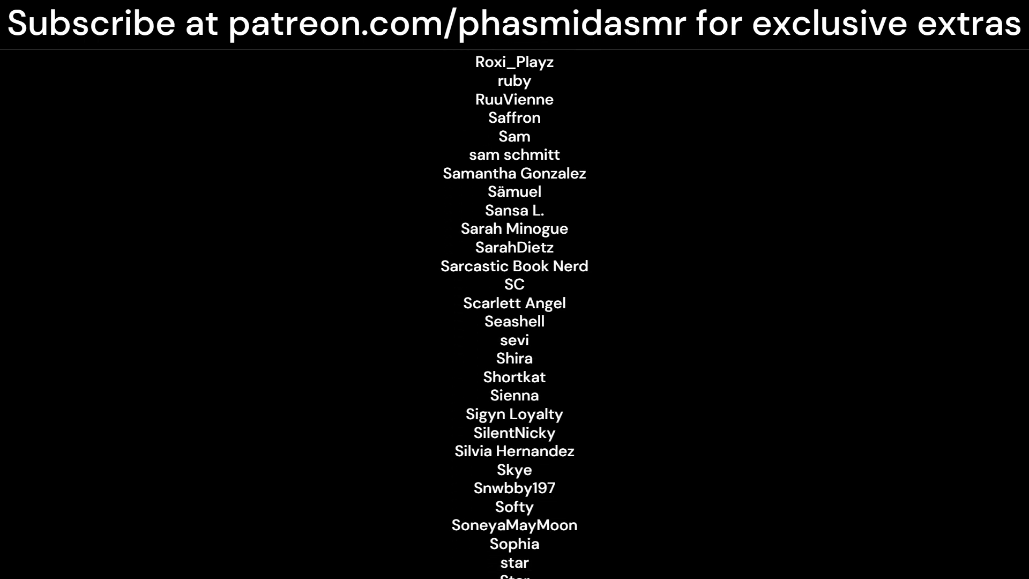
{"action": "scroll", "scroll_direction": "down", "scroll_amount": 3}
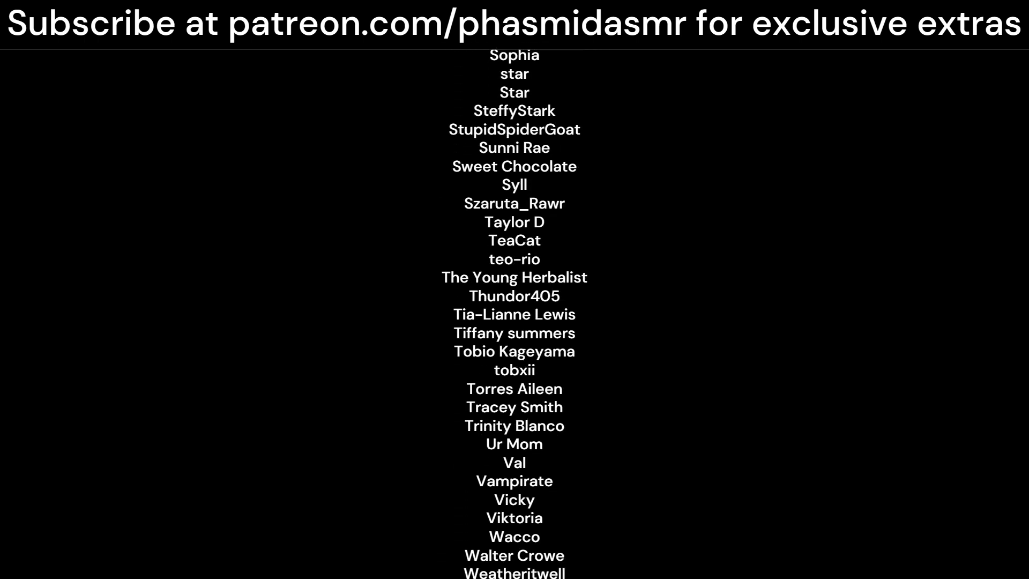
{"action": "scroll", "scroll_direction": "down", "scroll_amount": 3}
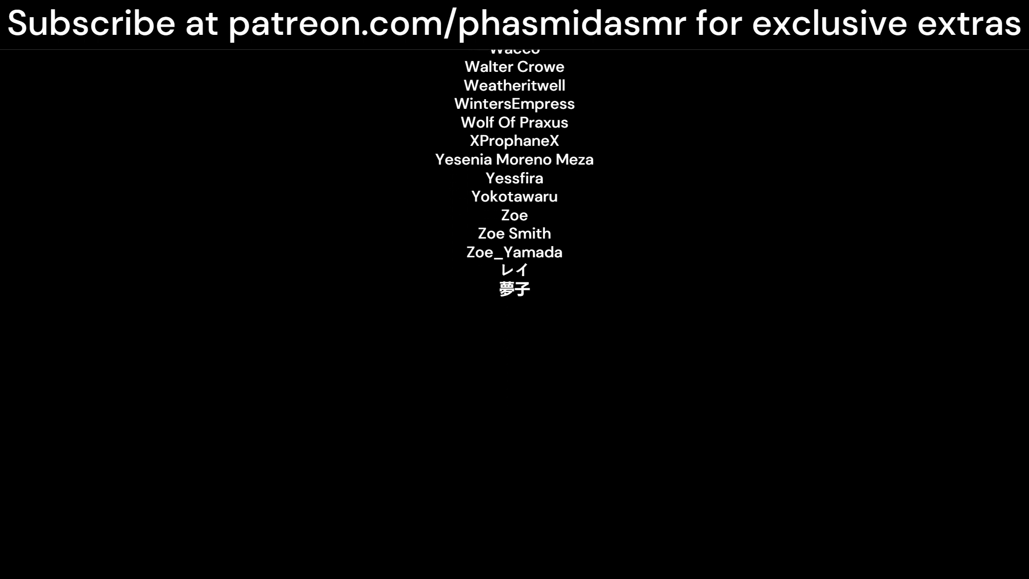